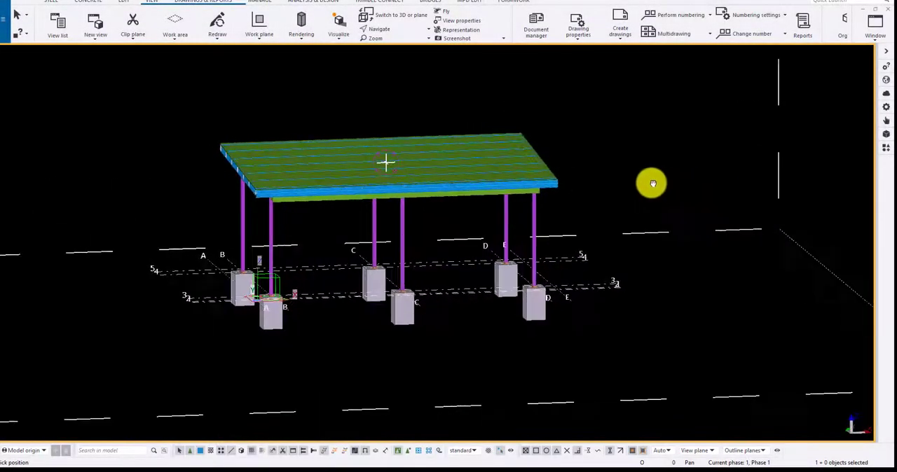
Step: Orbit the canopy model to inspect its columns, footings and roof from several sides
drag(652, 183, 485, 180)
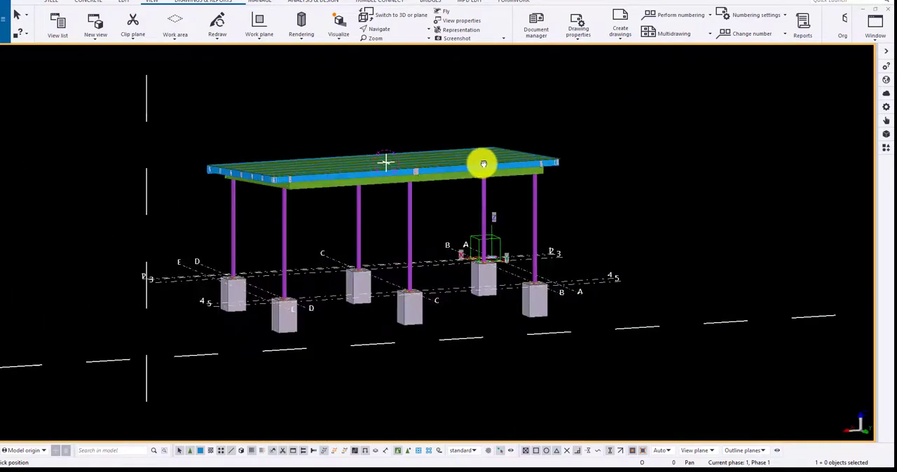
drag(484, 163, 510, 164)
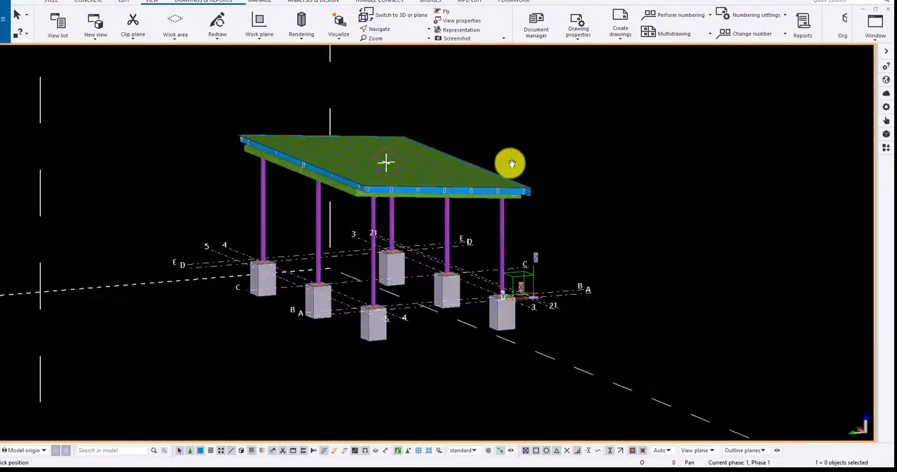
drag(510, 163, 418, 172)
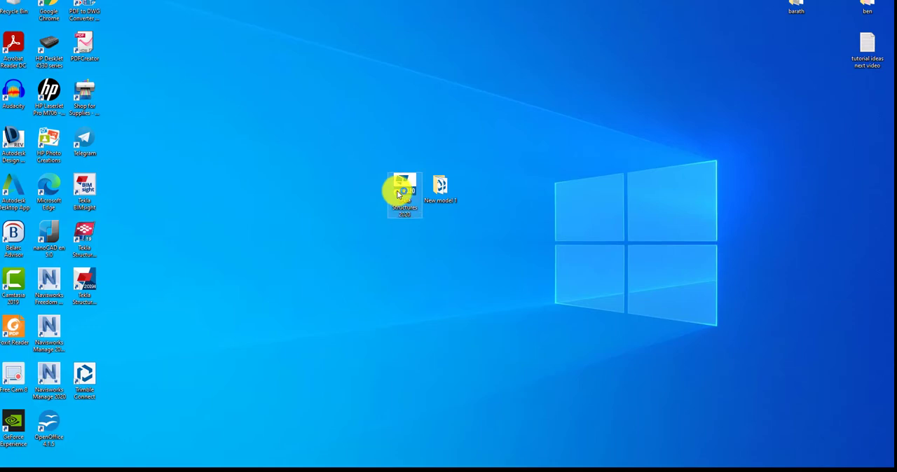
Step: Launch Tekla Structures 2020 from its desktop shortcut
double_click(403, 186)
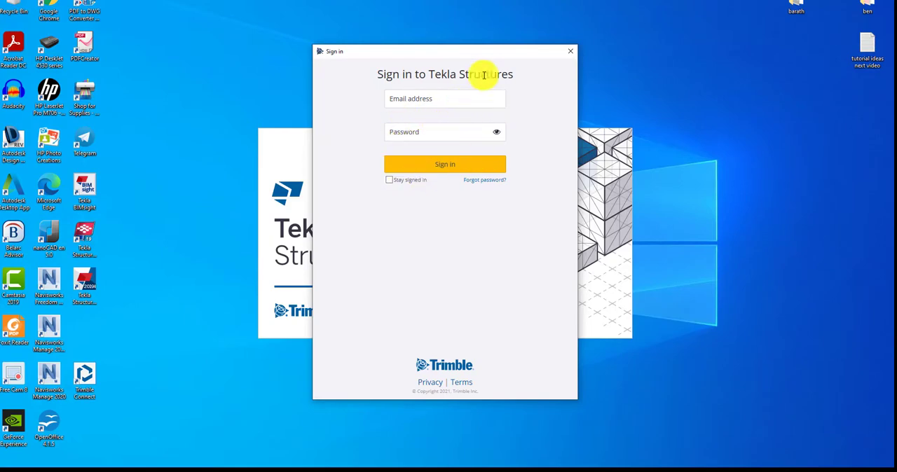
mouse_move(529, 154)
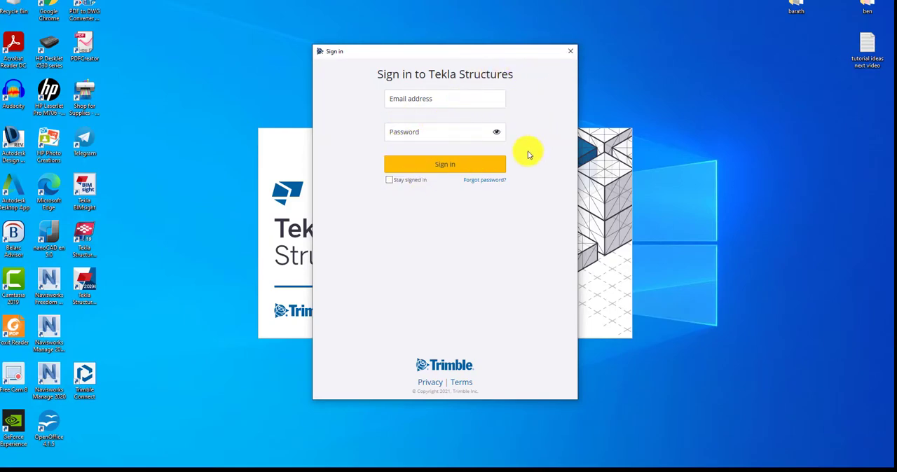
mouse_move(570, 51)
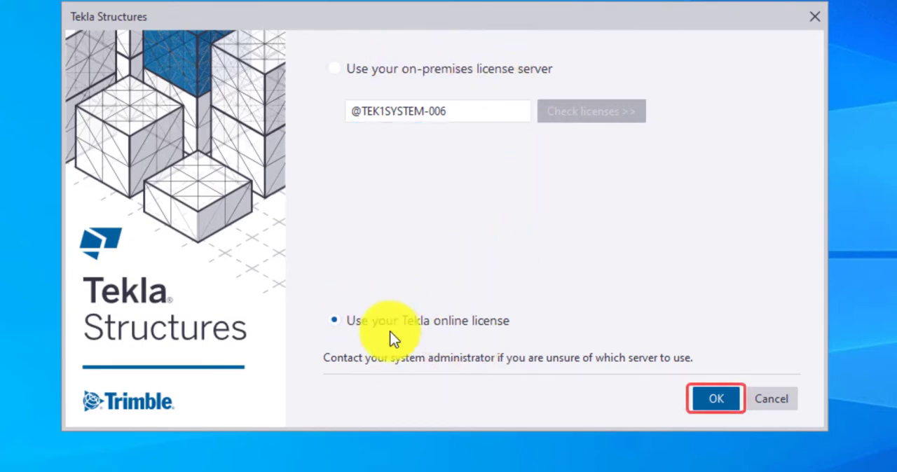
Step: Choose the on-premises license server and confirm the licensing choice
click(715, 398)
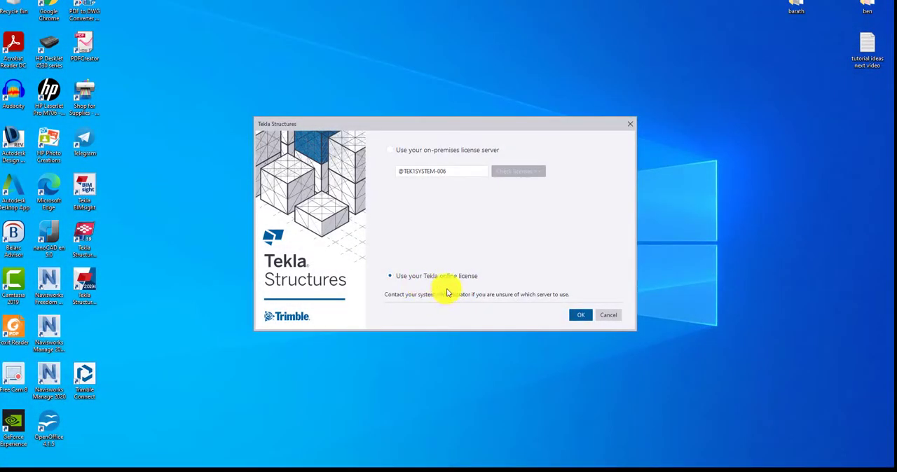
click(390, 149)
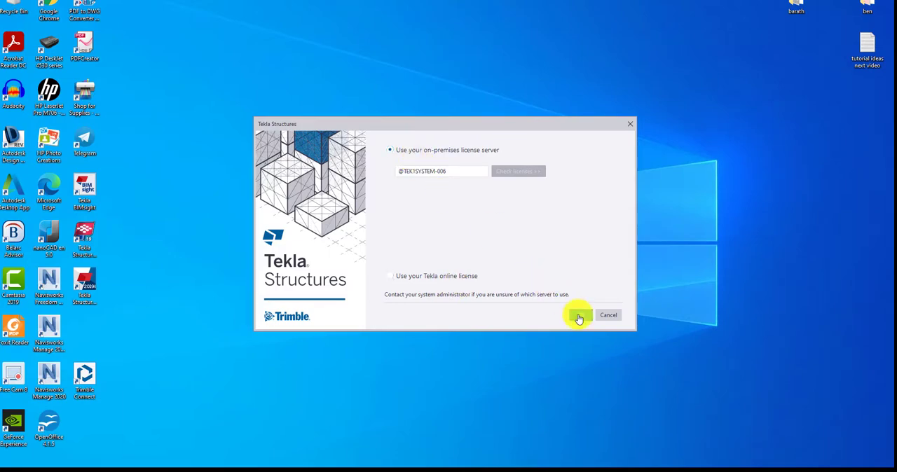
click(579, 315)
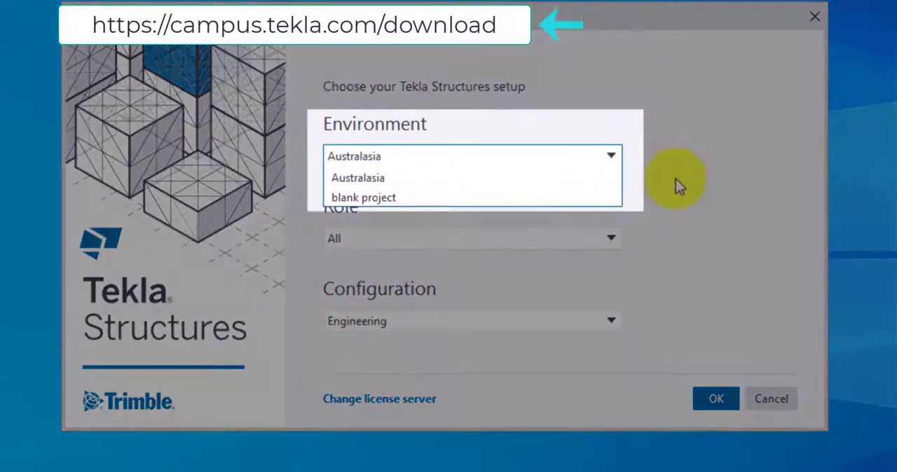
mouse_move(685, 190)
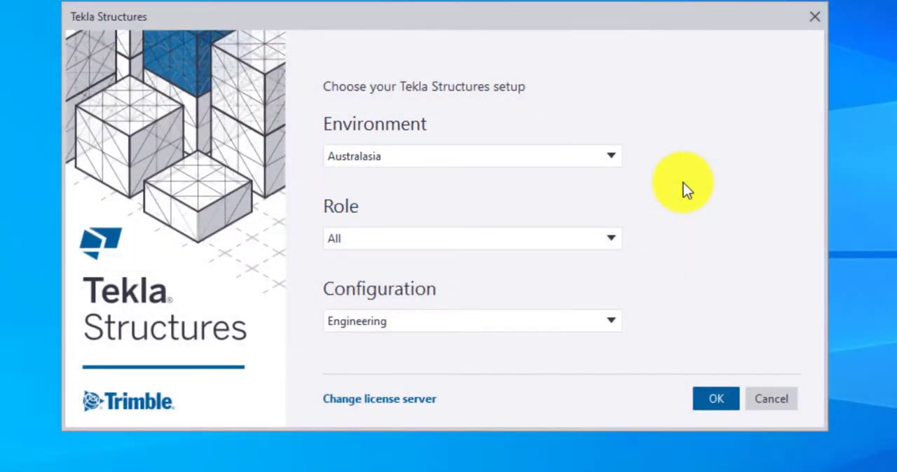
click(610, 239)
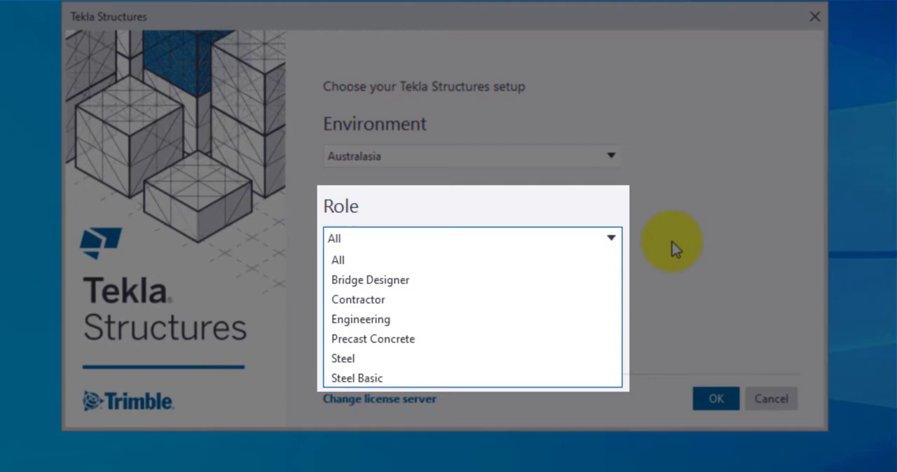
mouse_move(648, 241)
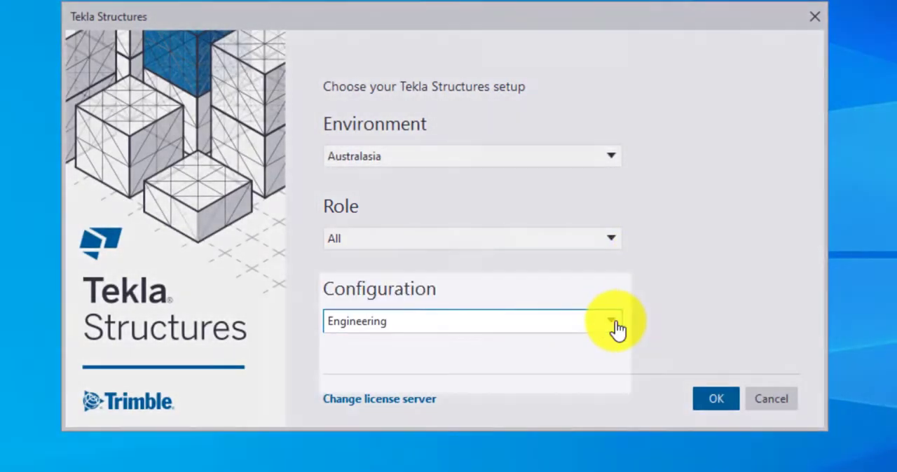
click(610, 320)
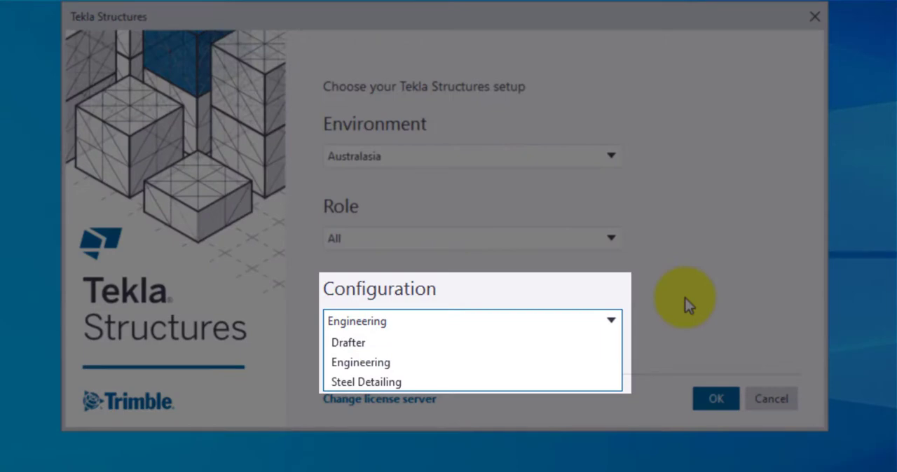
mouse_move(636, 314)
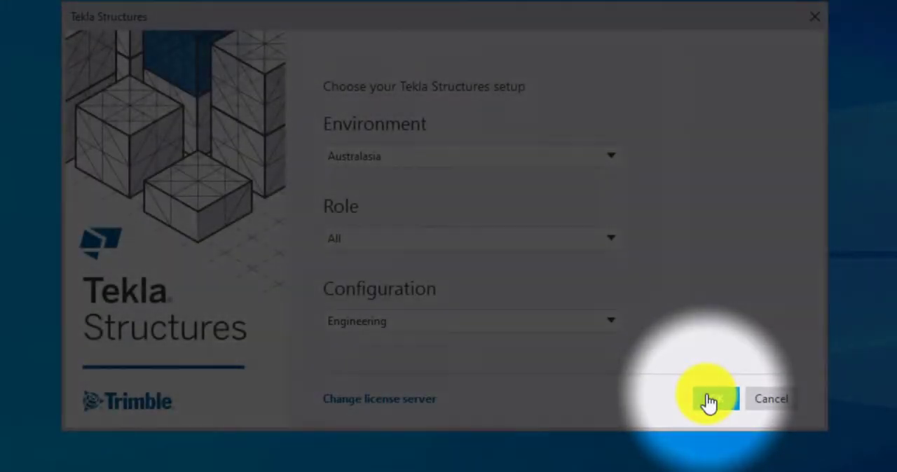
Step: Accept the Australasia / All / Engineering setup and show the All models list
click(711, 399)
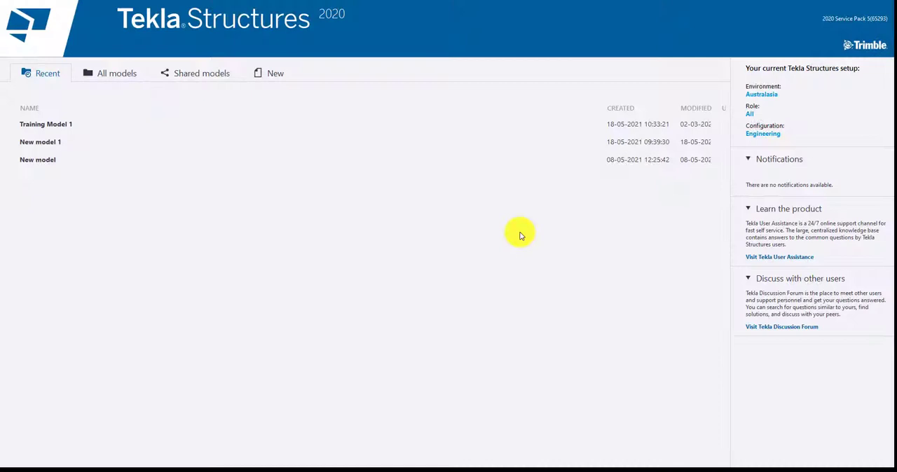
click(40, 73)
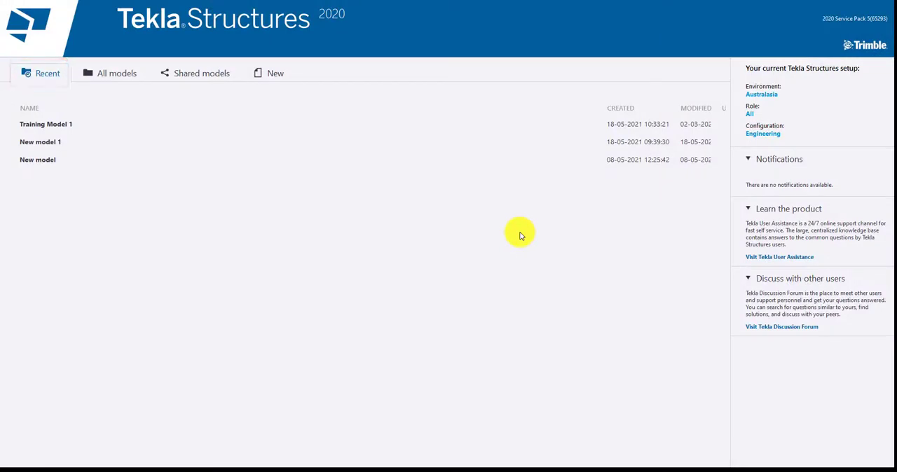
mouse_move(47, 88)
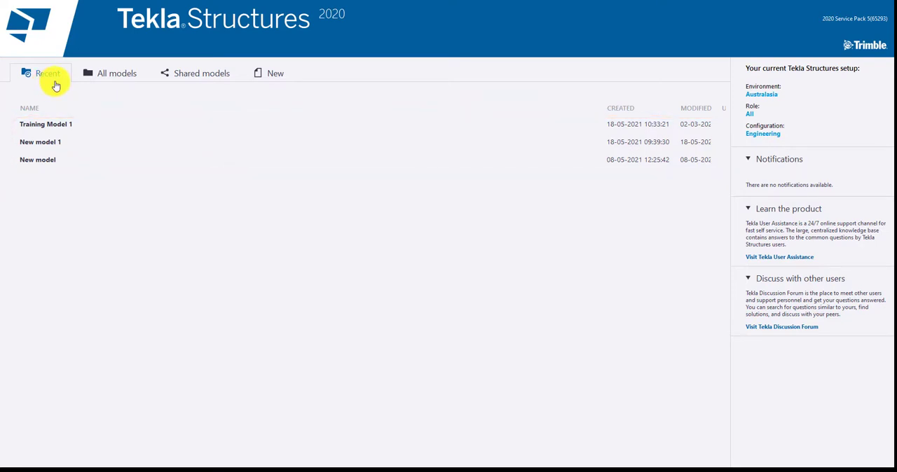
click(116, 72)
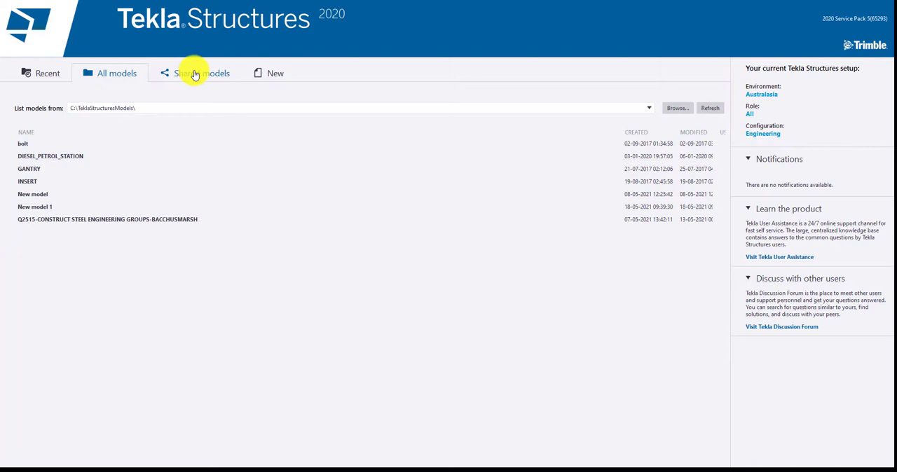
Step: Go to Shared models and bring up the Trimble sign-in window
click(201, 73)
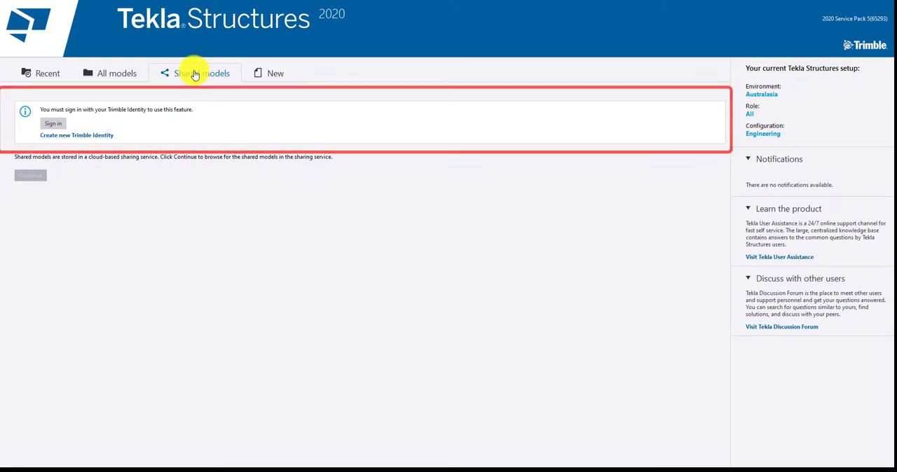
click(53, 123)
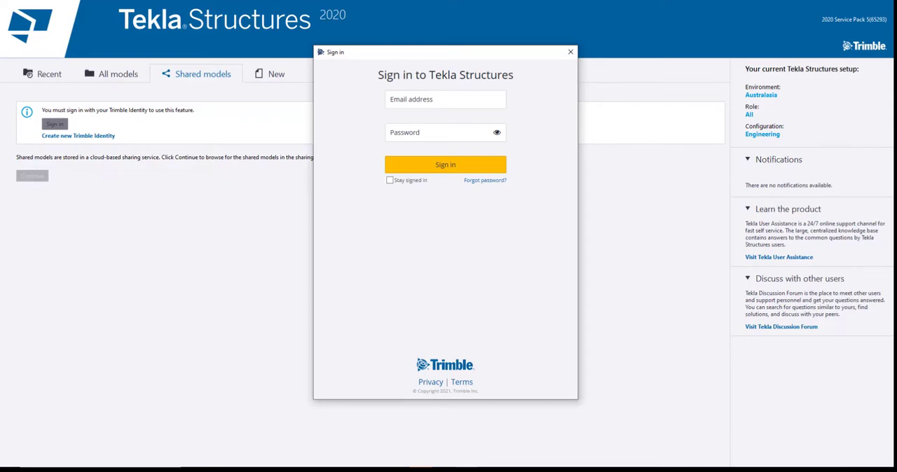
Step: Sign in with a Trimble Identity to browse shared models
click(569, 51)
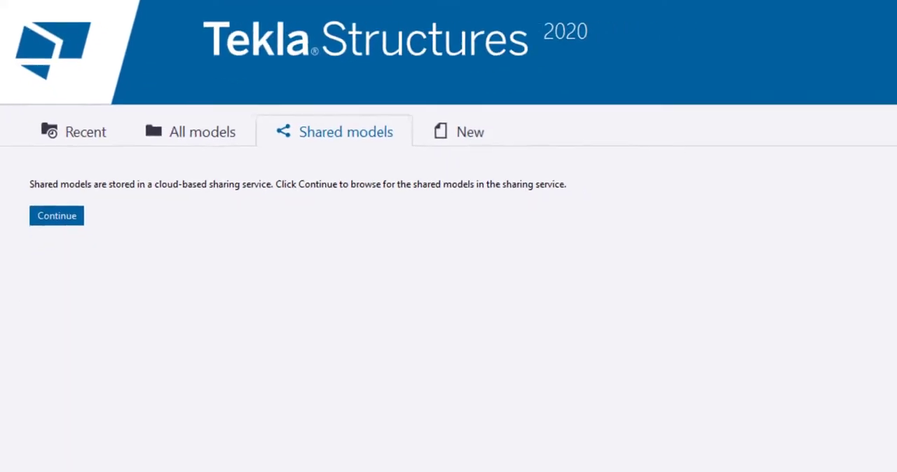
Step: Return to the All models list of the TeklaStructuresModels folder
click(56, 215)
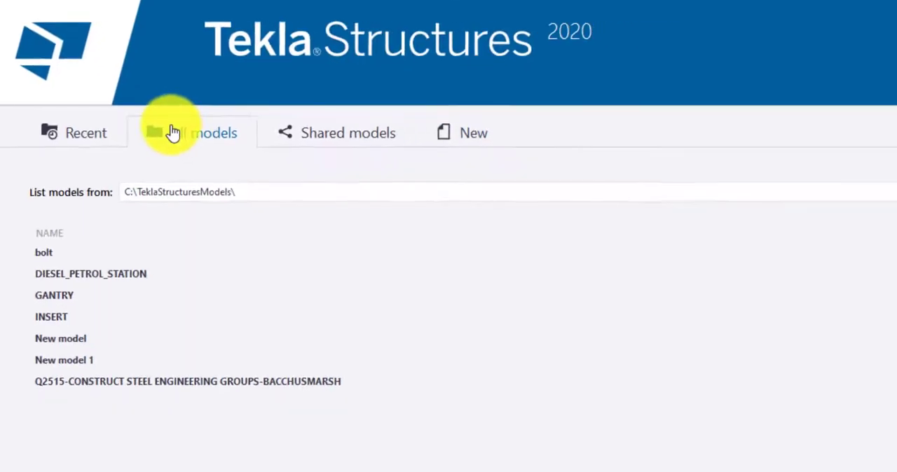
Step: Browse to the Desktop and select the 'New model 1' folder as the models folder
click(174, 133)
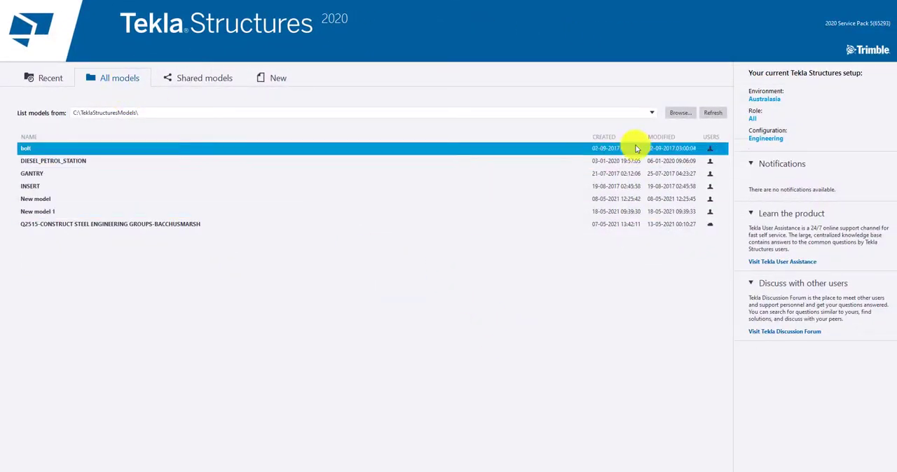
click(678, 113)
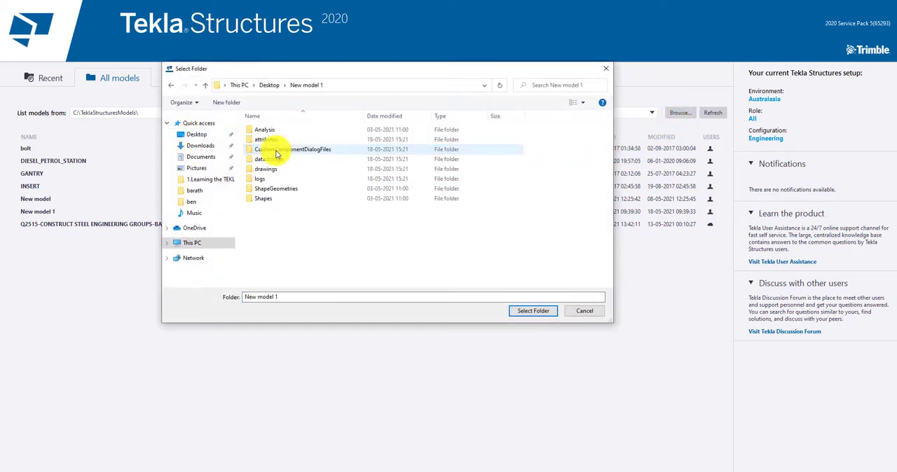
click(269, 85)
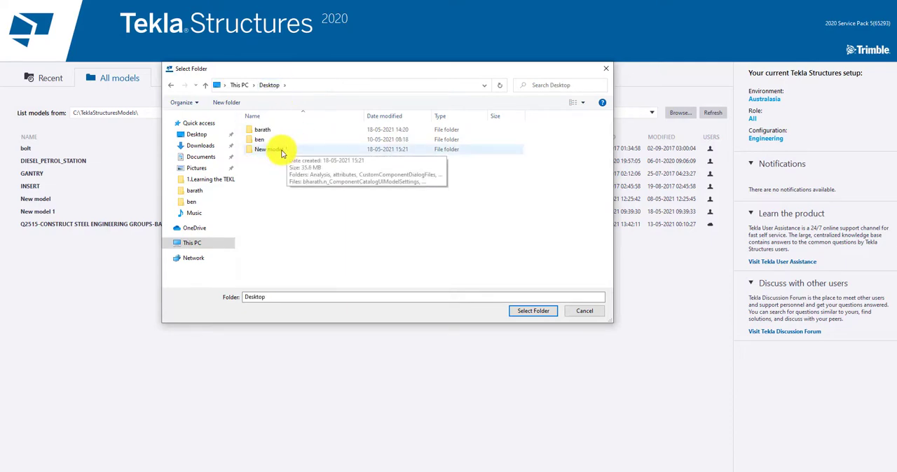
click(271, 149)
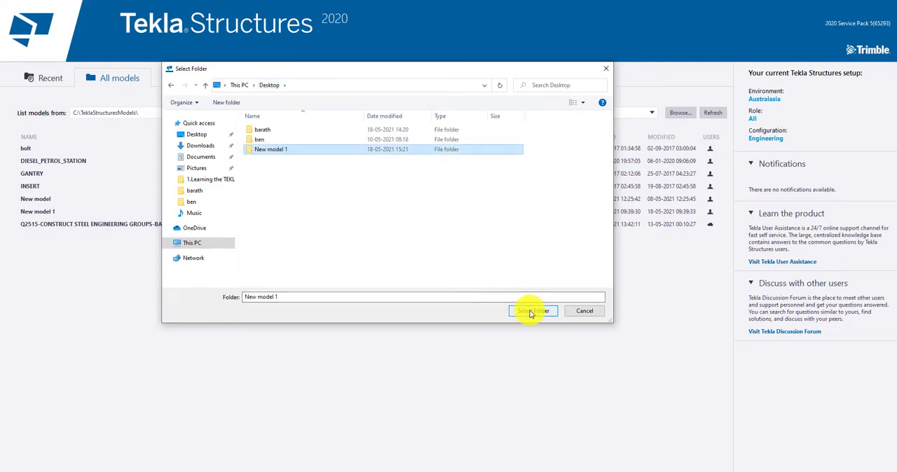
click(533, 311)
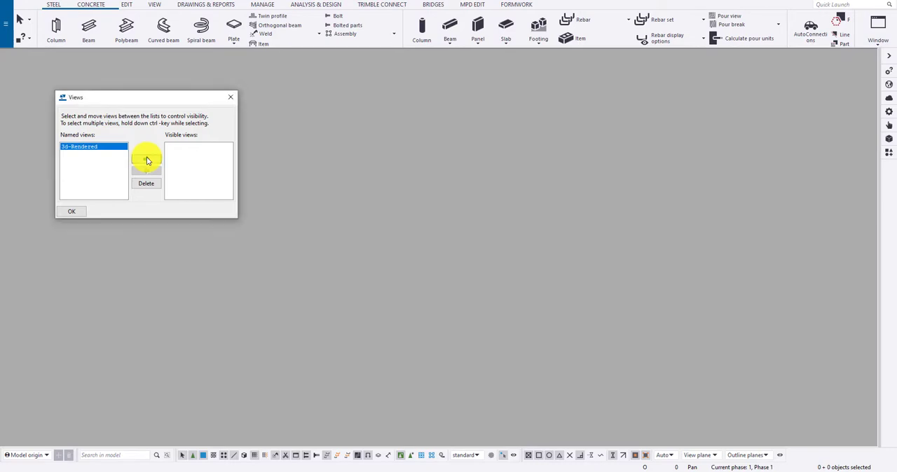
Step: Make the 3d-Rendered named view visible
click(146, 158)
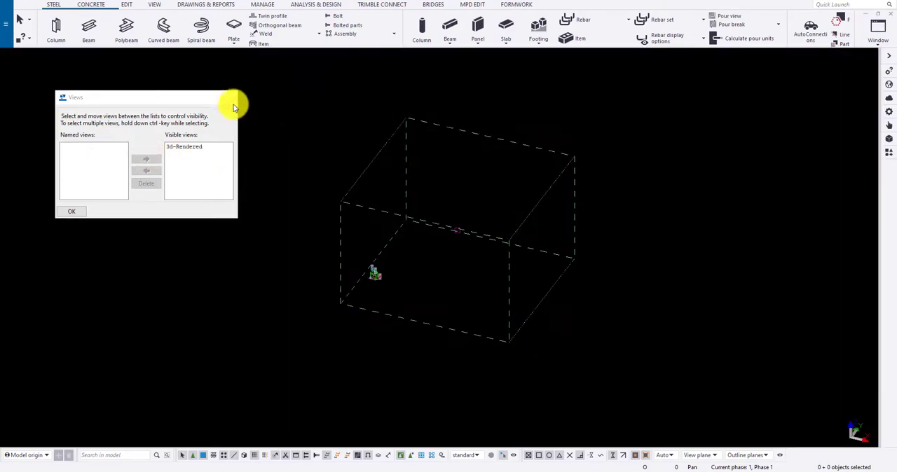
Step: Select the grid and apply white (255 255 255) grid and label font colours
click(71, 211)
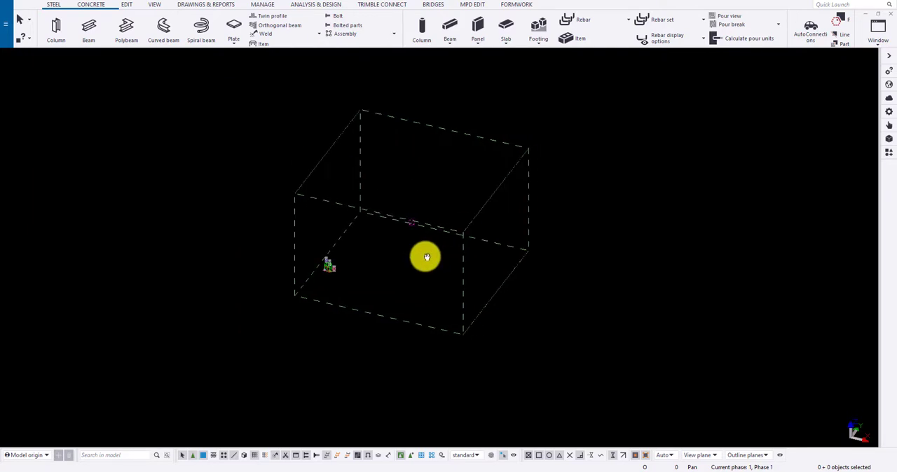
key(ctrl+a)
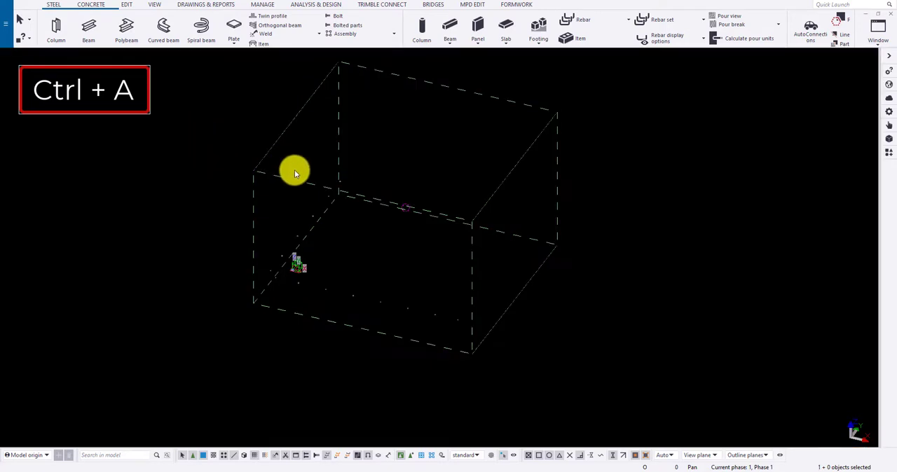
mouse_move(888, 114)
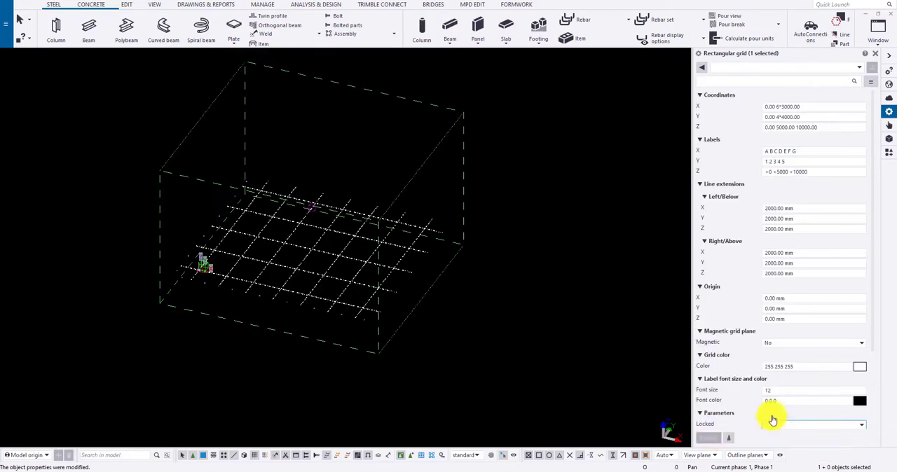
click(860, 401)
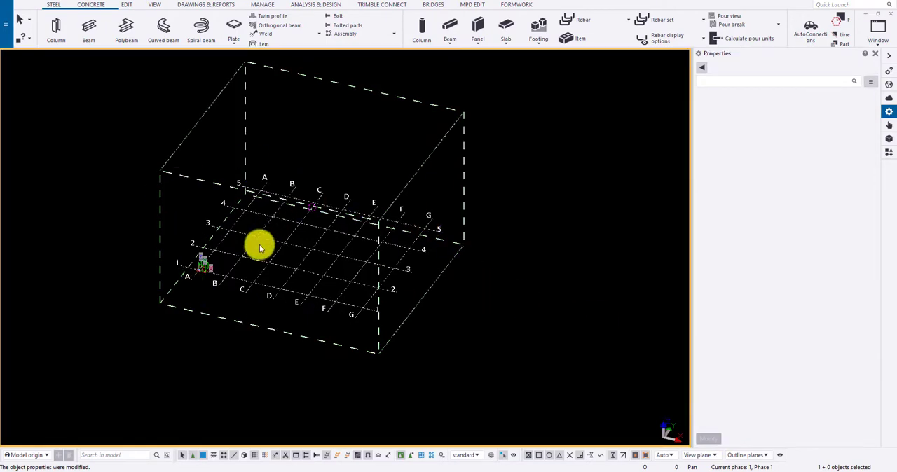
mouse_move(570, 256)
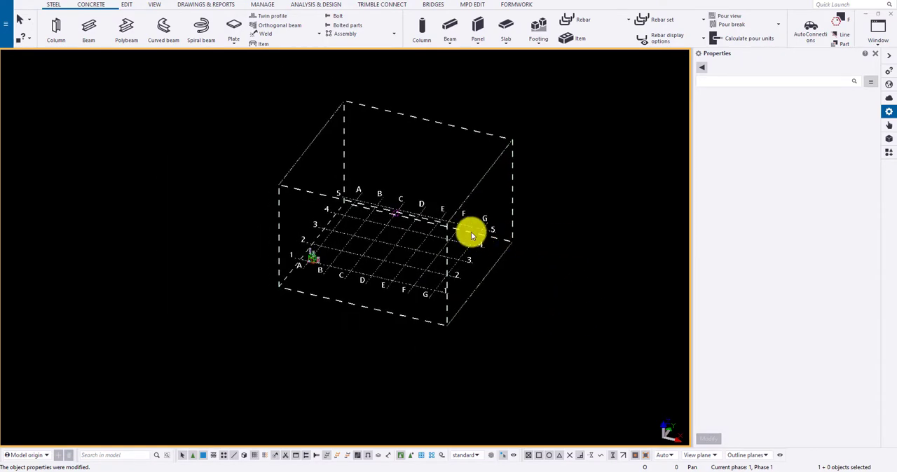
Step: In Advanced Options, paste 1.0 1.0 1.0 into the XS_BACKGROUND_COLOR variables for white
key(Ctrl+E)
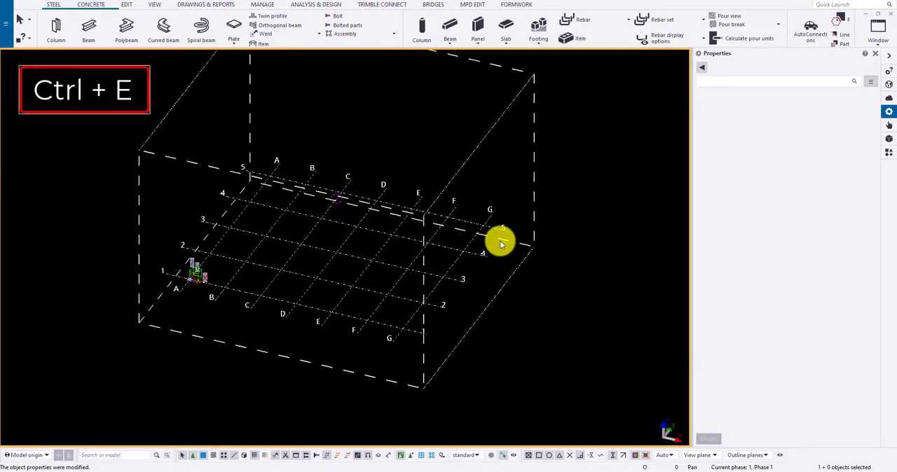
key(ctrl+e)
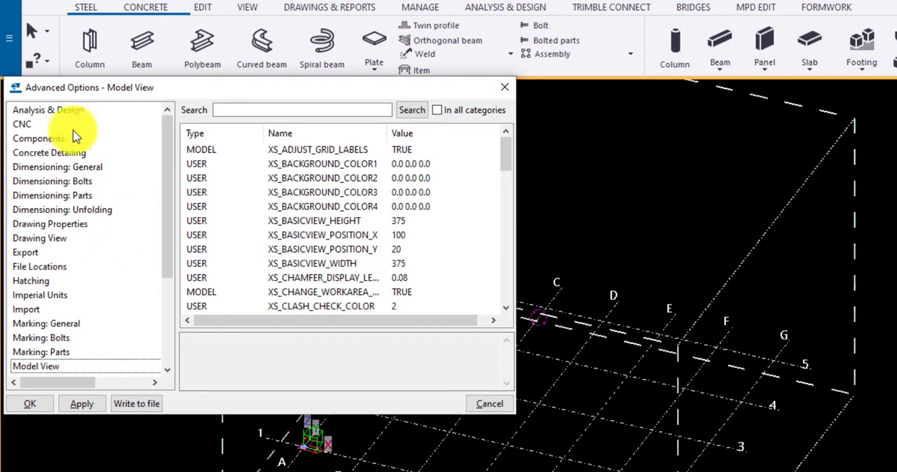
scroll(down, 3)
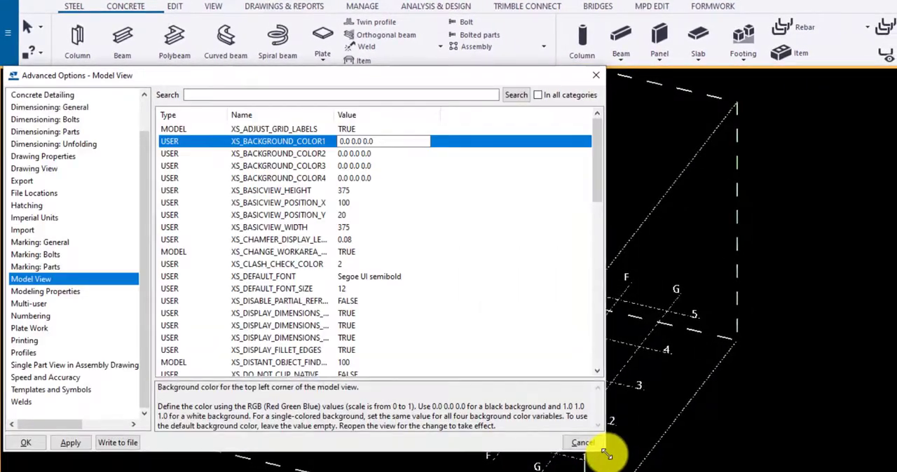
mouse_move(487, 309)
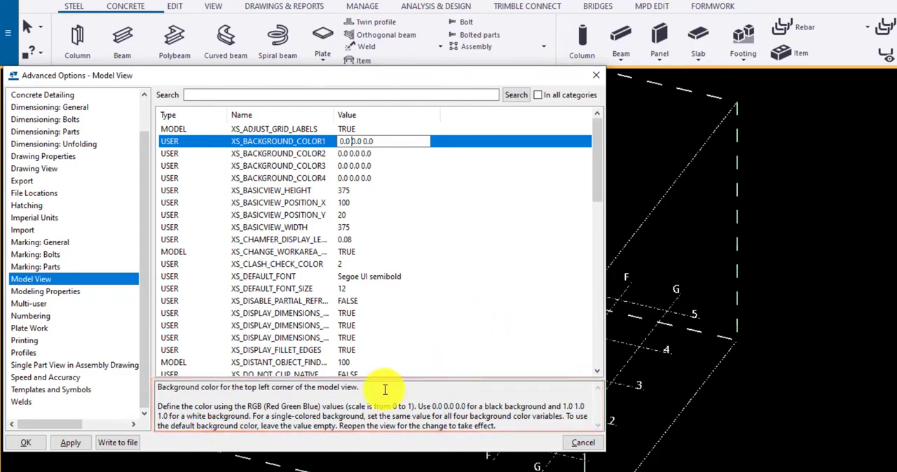
click(26, 442)
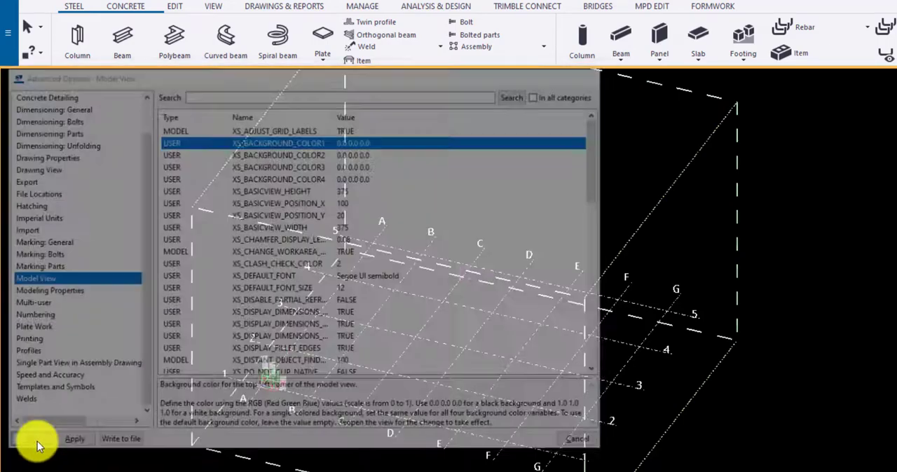
click(75, 439)
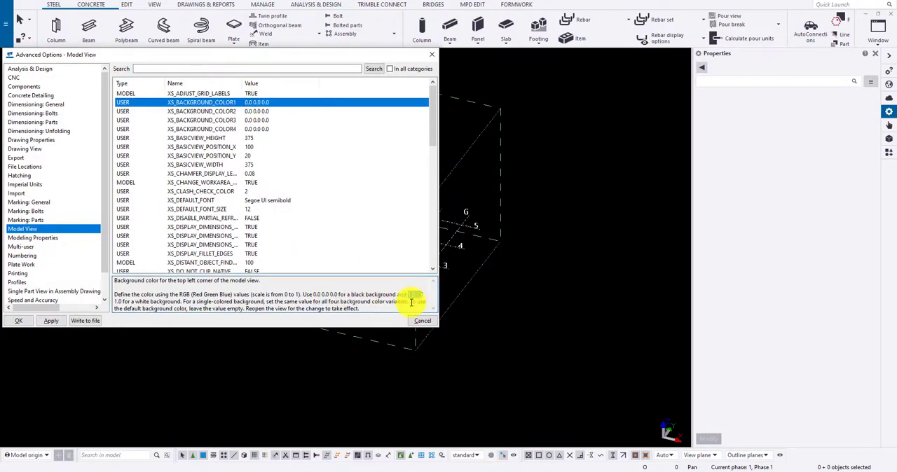
key(ctrl+c)
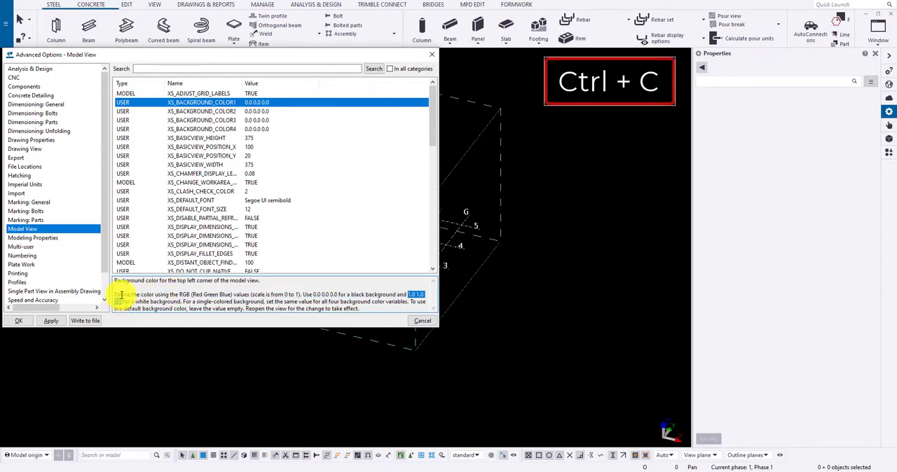
key(ctrl+v)
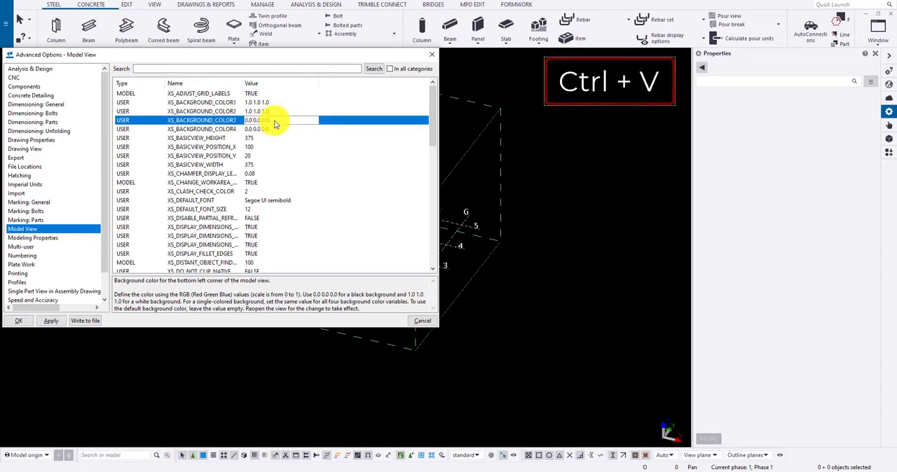
key(ctrl+v)
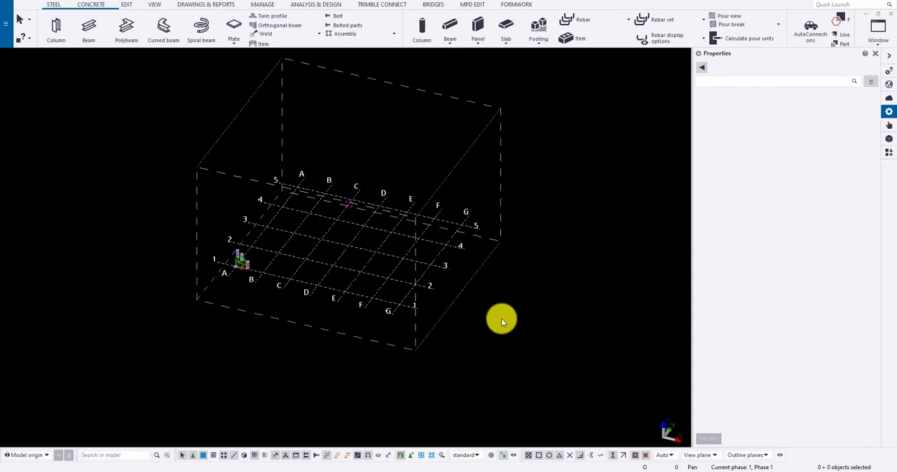
Step: Close the model view and make the 3d-Rendered named view visible again
key(Ctrl+i)
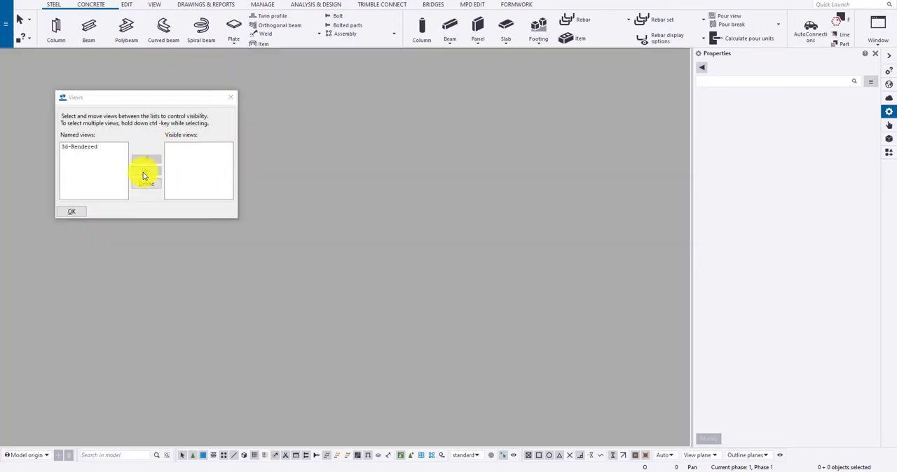
click(79, 146)
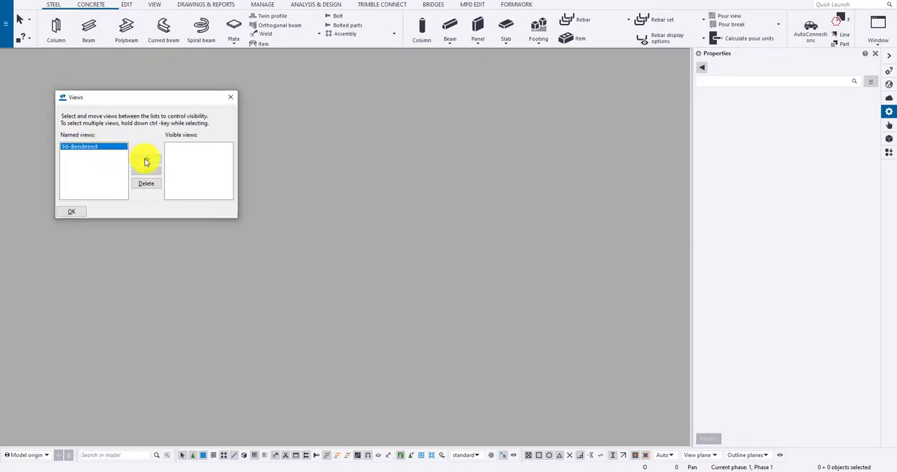
click(147, 158)
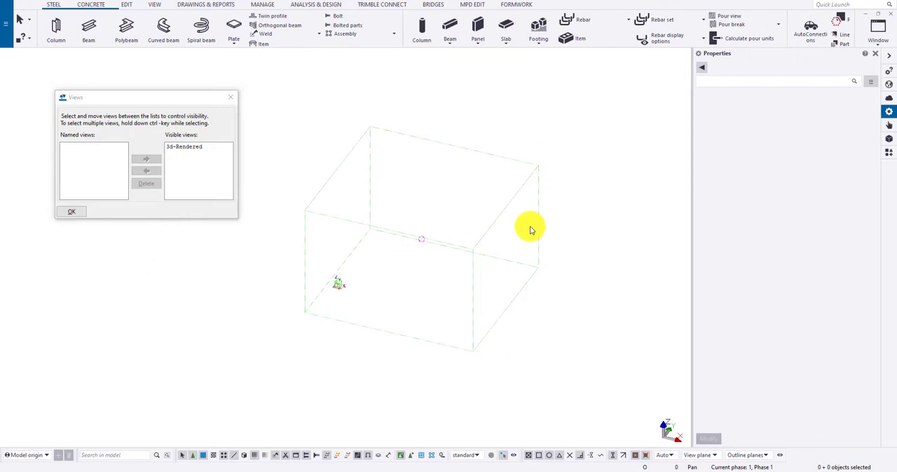
mouse_move(530, 233)
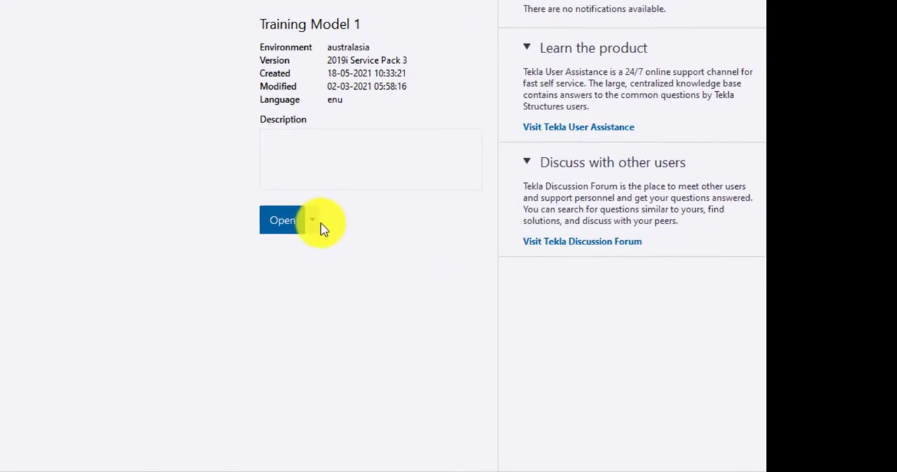
Step: Show the multi-user open options for Training Model 1
click(313, 220)
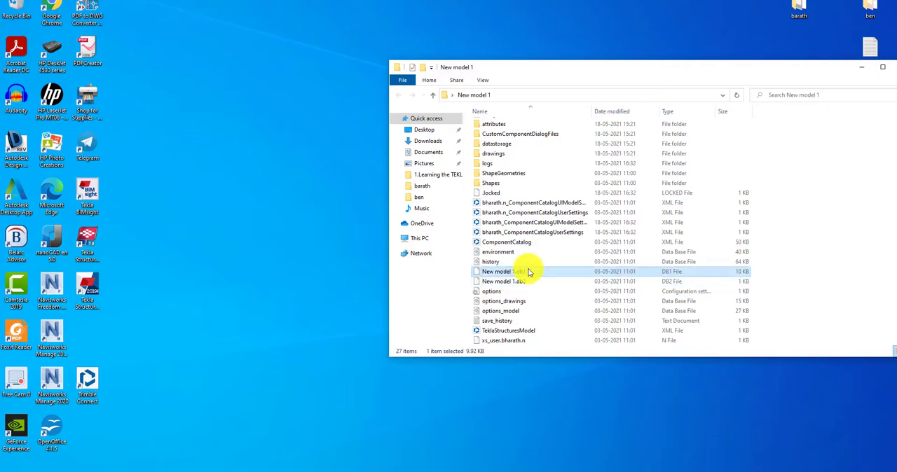
Step: Open New model 1.db1 with Tekla Structures from its context menu
right_click(372, 250)
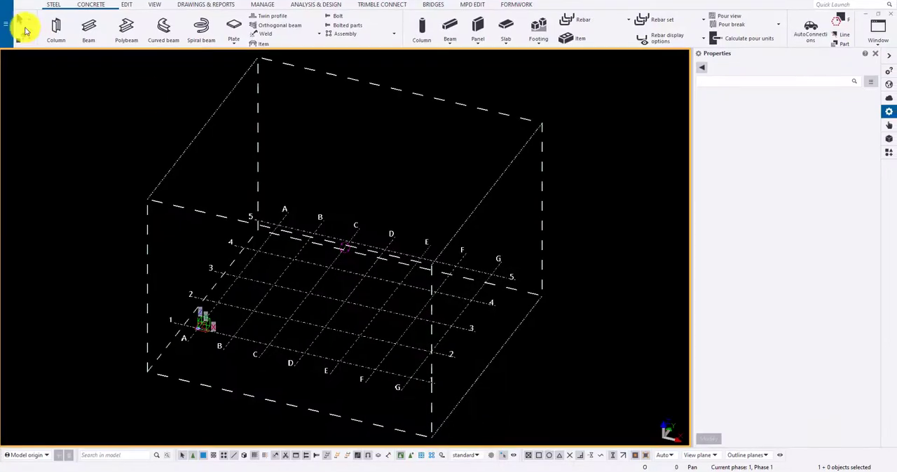
Step: Open the model in the desktop 'sample' folder via File > Open > Browse
click(25, 24)
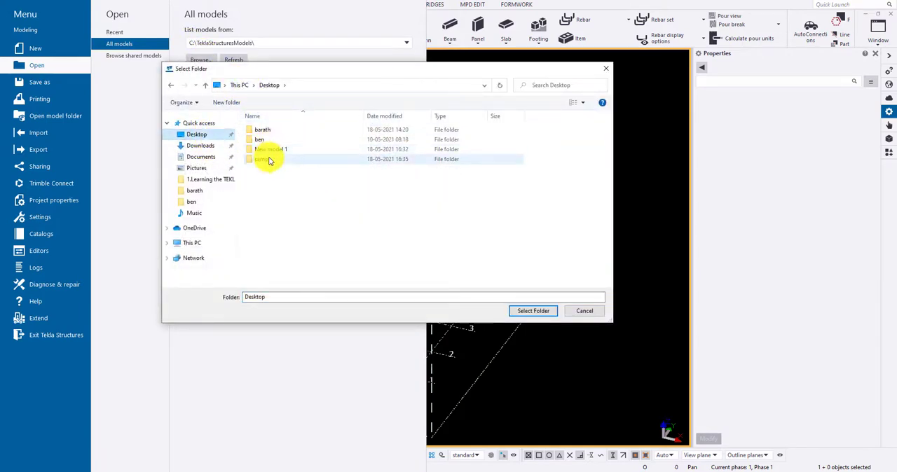
click(533, 311)
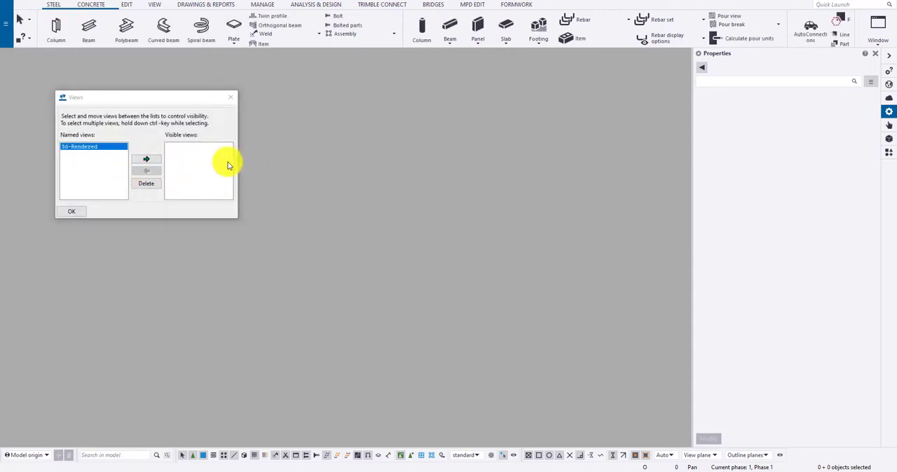
click(146, 159)
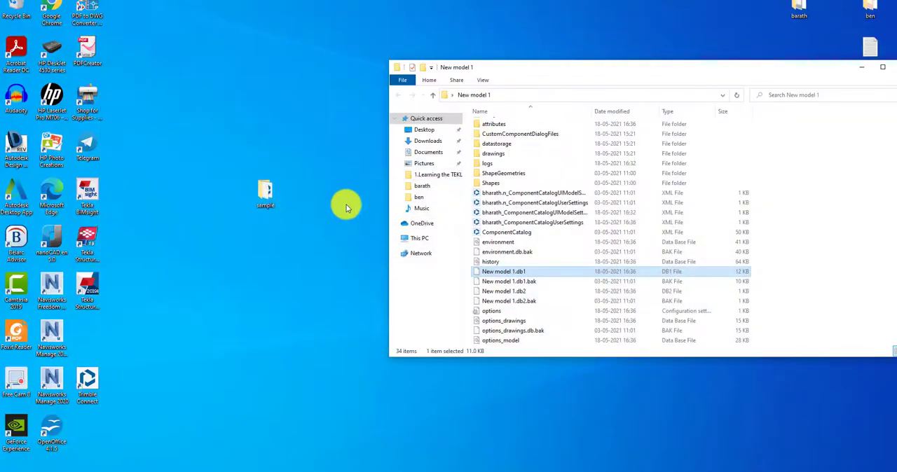
Step: View sample.db1 in the sample folder, then switch to the other Tekla Structures window
double_click(265, 193)
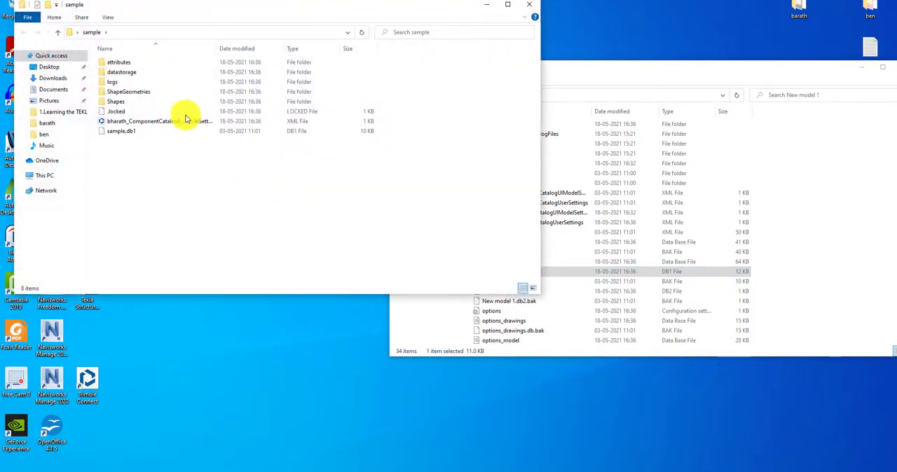
mouse_move(432, 112)
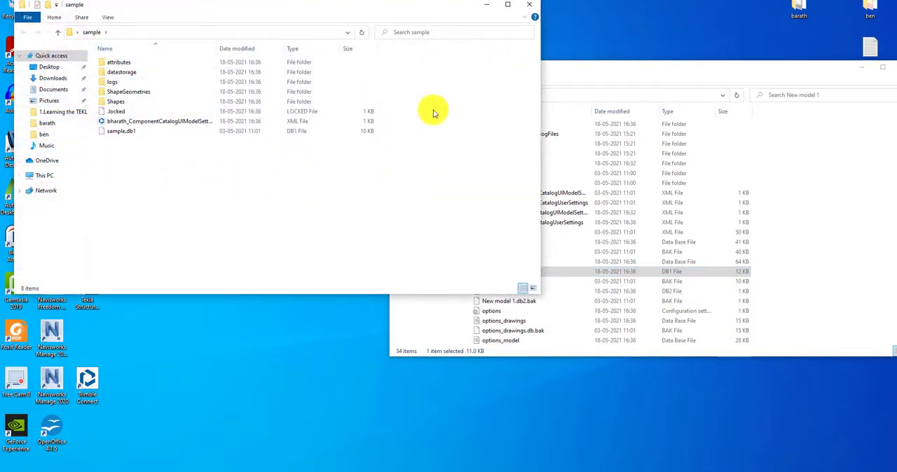
mouse_move(314, 173)
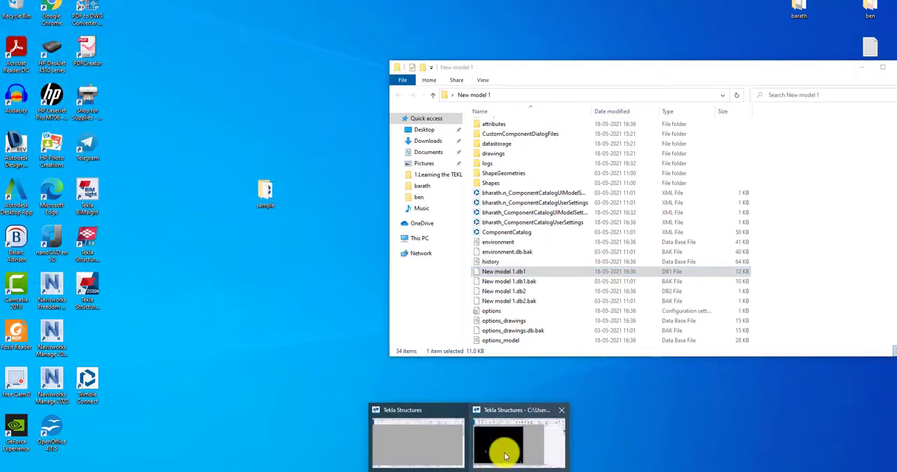
click(519, 438)
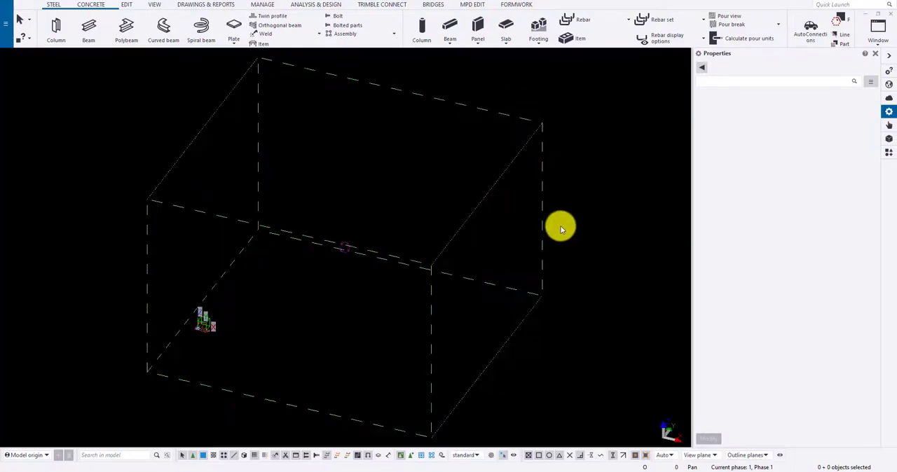